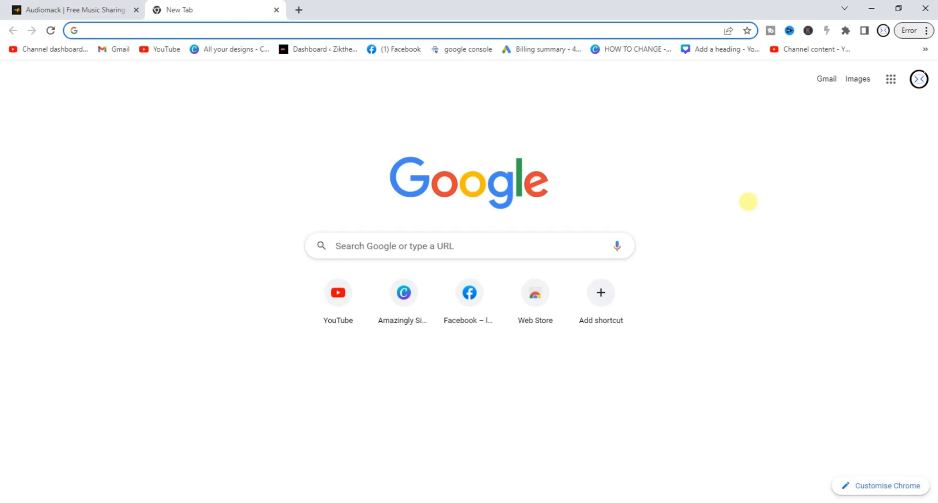
Switch back to the Audiomack home page and look at the account menu options
{"action": "left_click", "coordinate": [240, 30]}
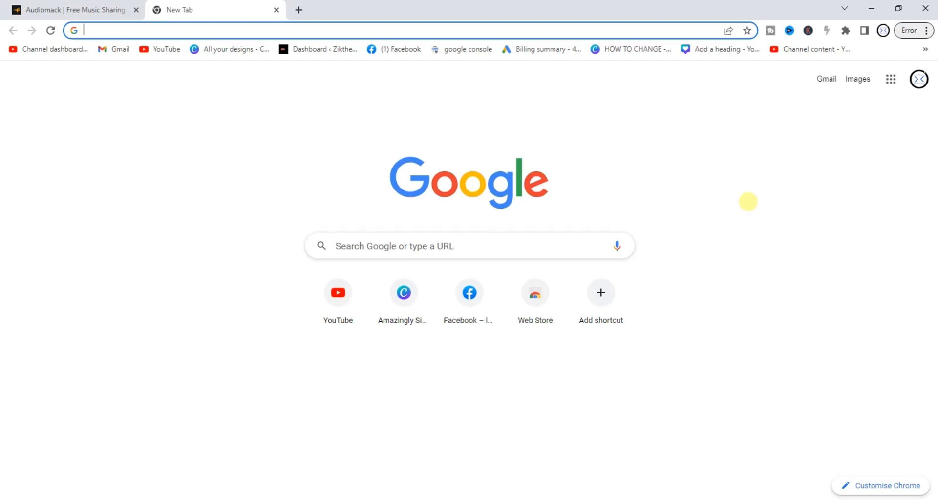
{"action": "mouse_move", "coordinate": [686, 191]}
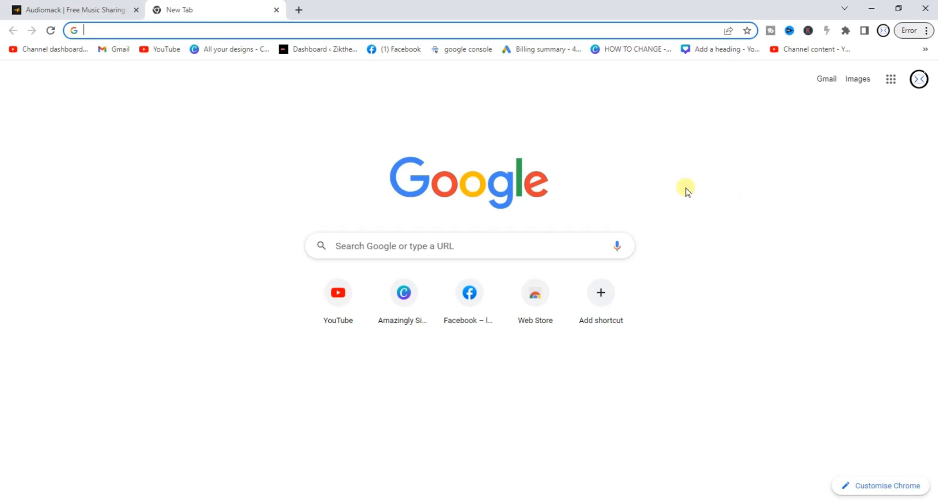
{"action": "left_click", "coordinate": [68, 9]}
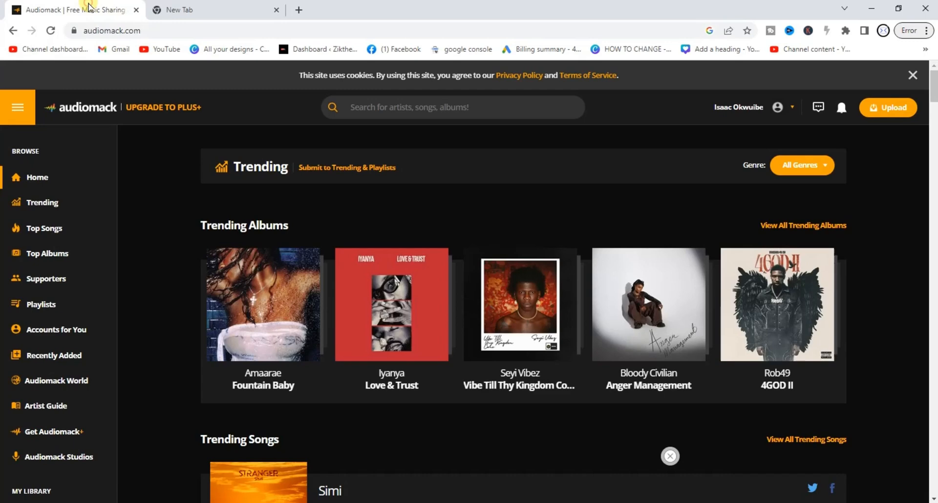
{"action": "mouse_move", "coordinate": [547, 244]}
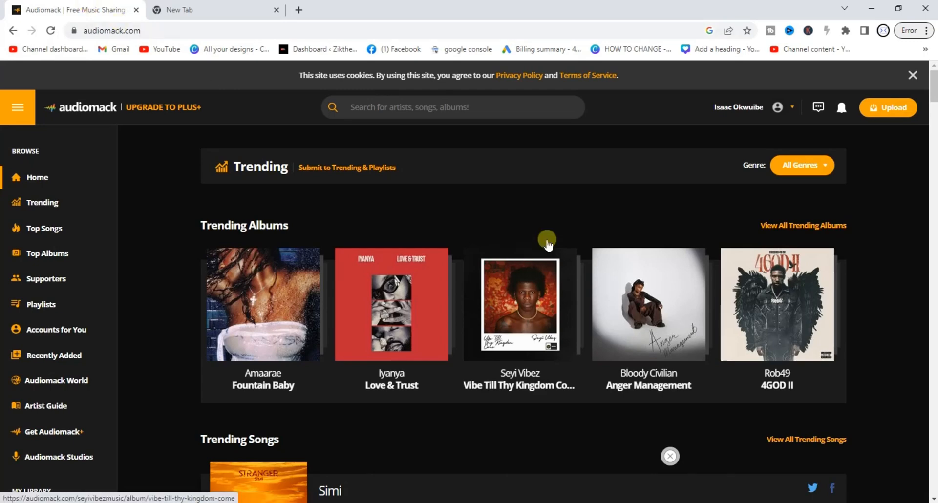
{"action": "mouse_move", "coordinate": [777, 108]}
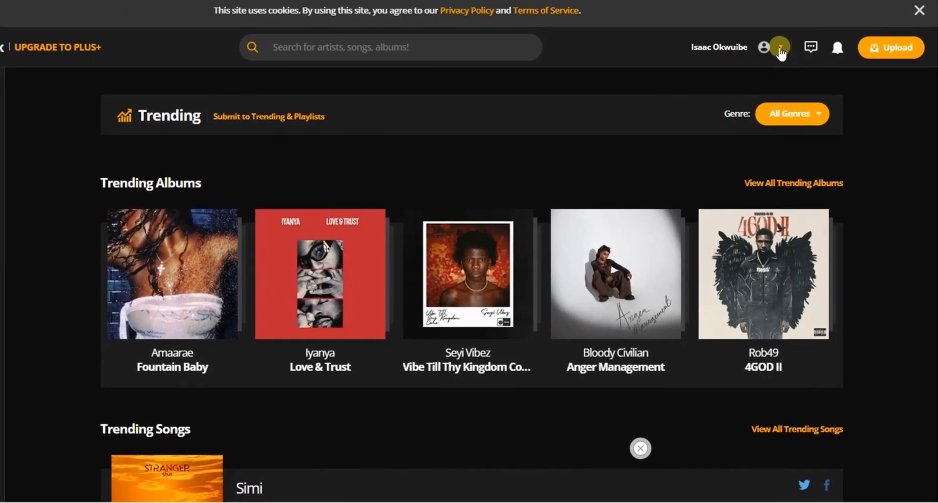
{"action": "left_click", "coordinate": [764, 47]}
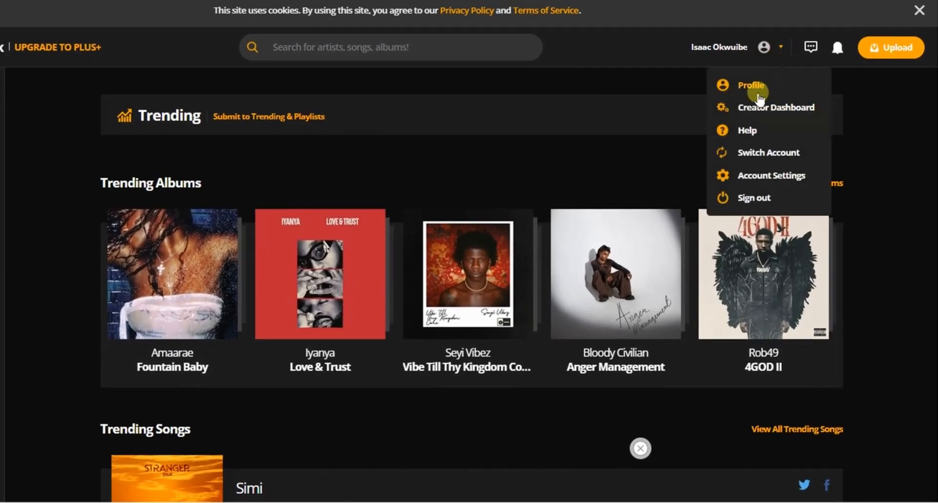
{"action": "mouse_move", "coordinate": [654, 68]}
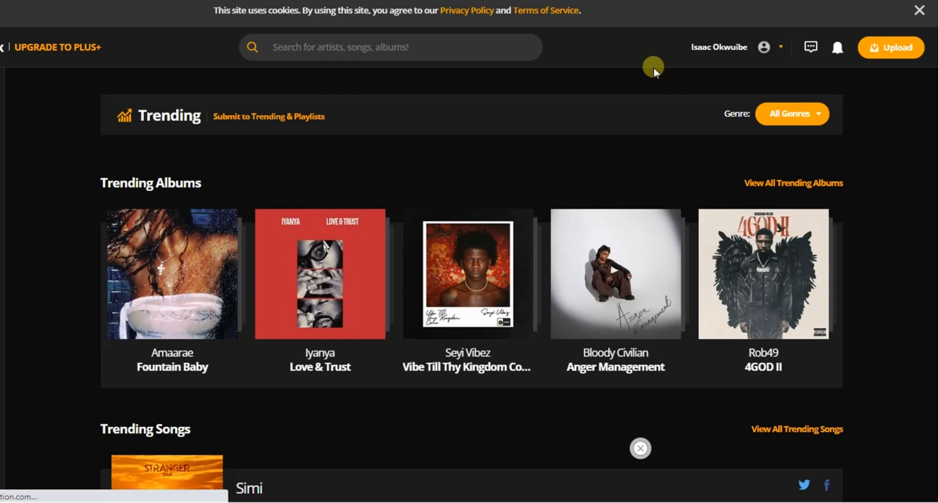
{"action": "mouse_move", "coordinate": [892, 66]}
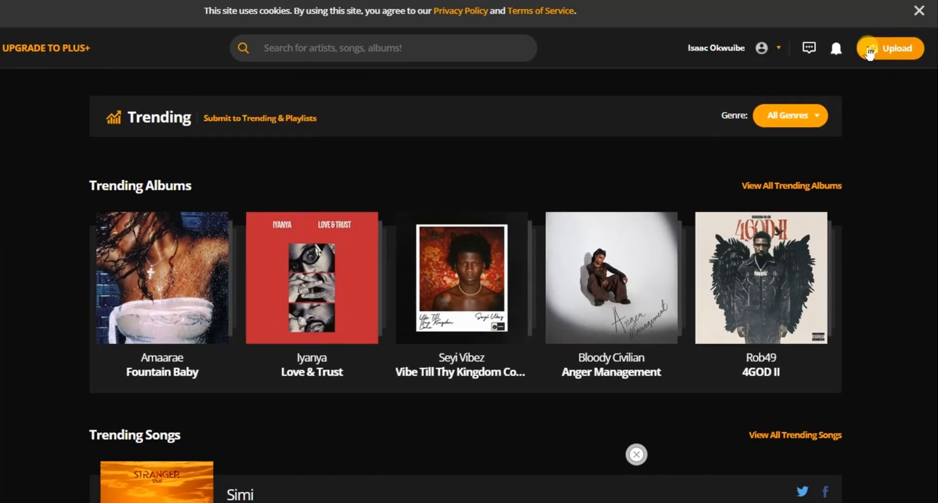
Start a new upload and choose Song as the upload type
{"action": "left_click", "coordinate": [890, 47]}
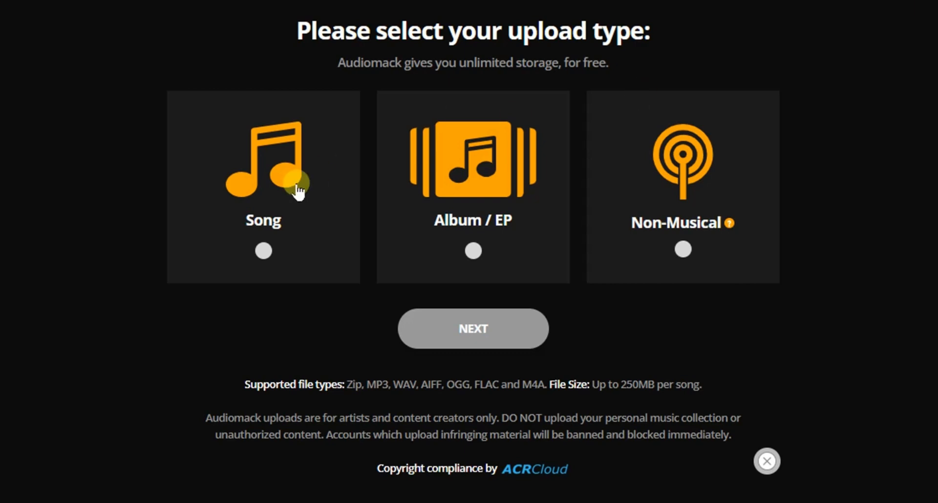
{"action": "mouse_move", "coordinate": [682, 192]}
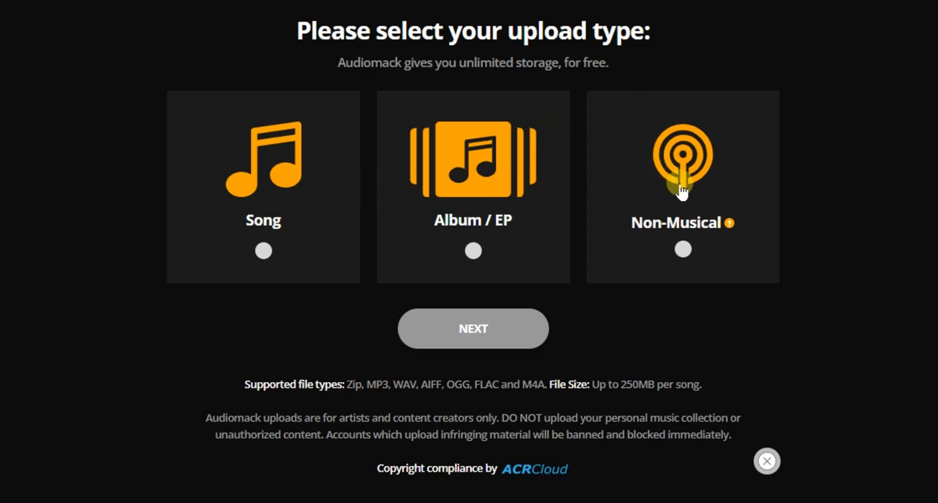
{"action": "mouse_move", "coordinate": [256, 193]}
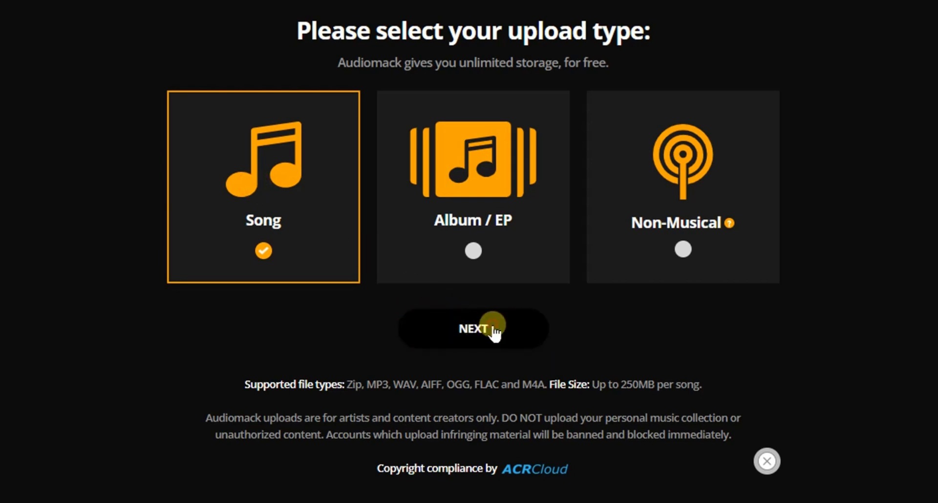
{"action": "left_click", "coordinate": [473, 328]}
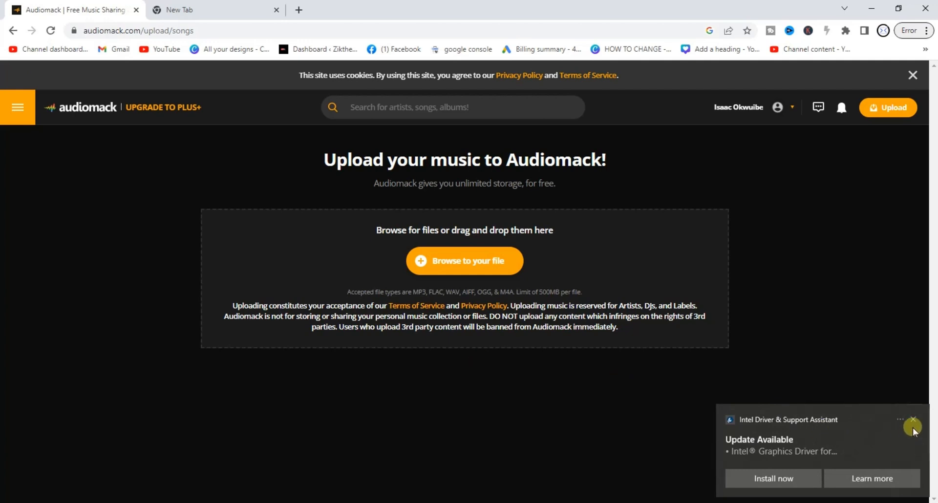
Dismiss the driver notification and browse for a song file on the computer
{"action": "left_click", "coordinate": [911, 422]}
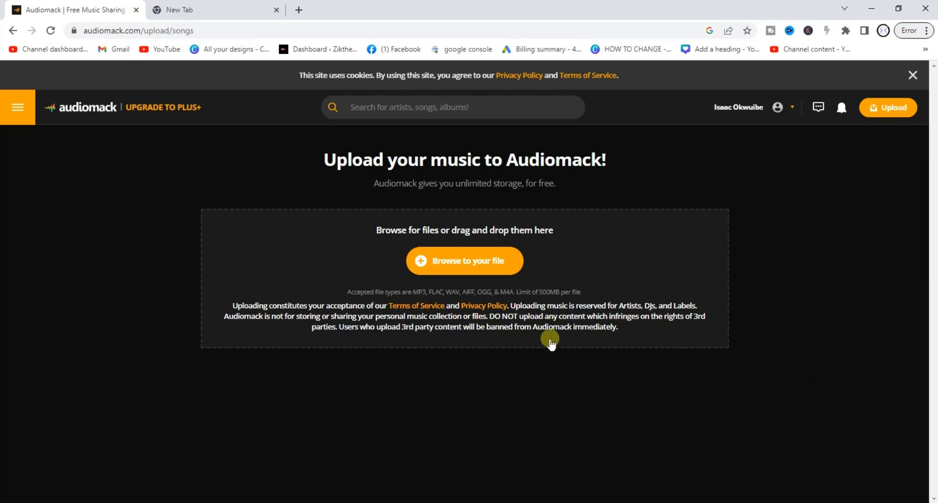
{"action": "mouse_move", "coordinate": [475, 257]}
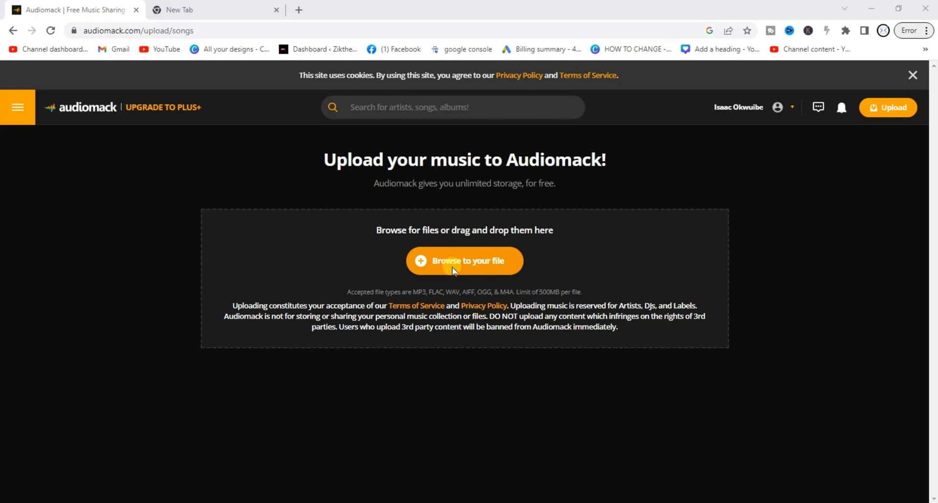
{"action": "left_click", "coordinate": [463, 261]}
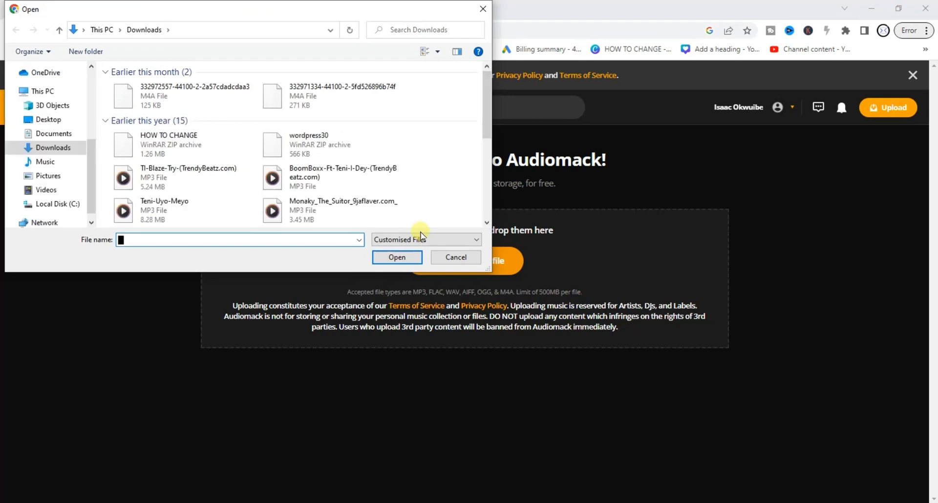
Upload the first M4A recording from the Downloads folder
{"action": "left_click", "coordinate": [192, 96]}
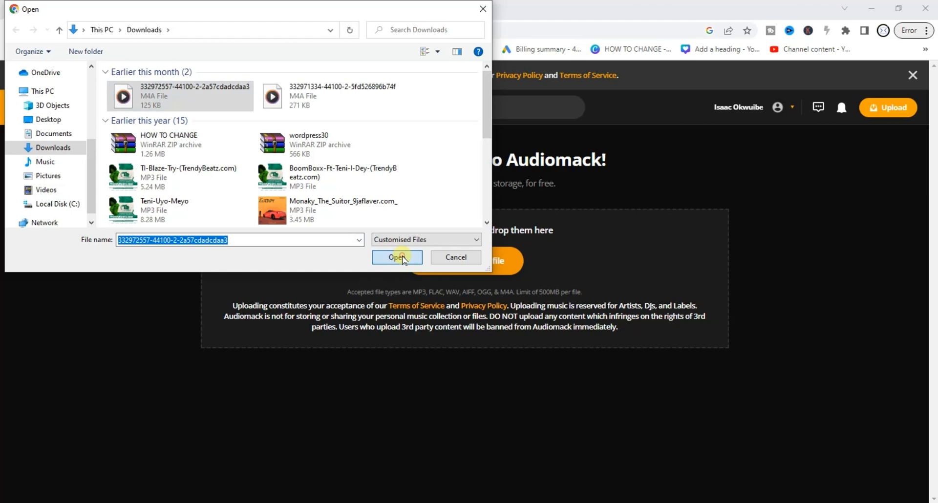
{"action": "left_click", "coordinate": [397, 257]}
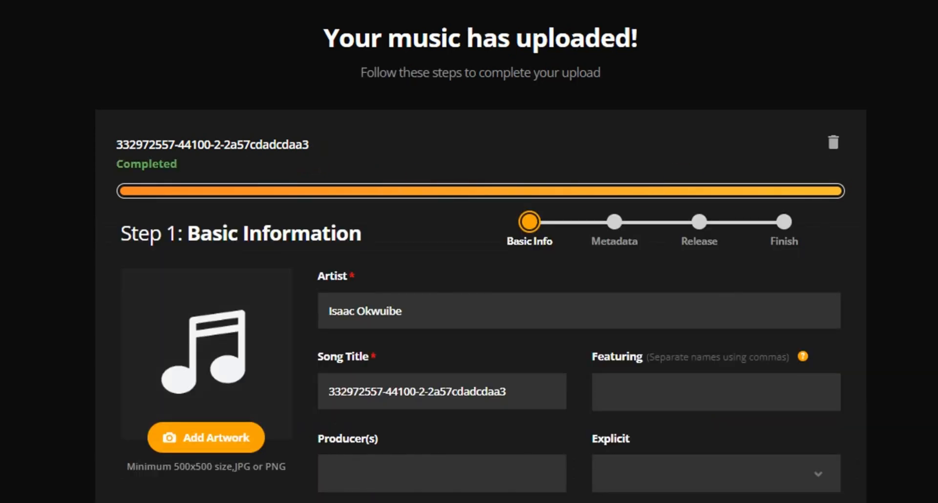
Enter artist zik, song title love me, featuring uche and producer jswag
{"action": "scroll", "scroll_direction": "down", "scroll_amount": 3}
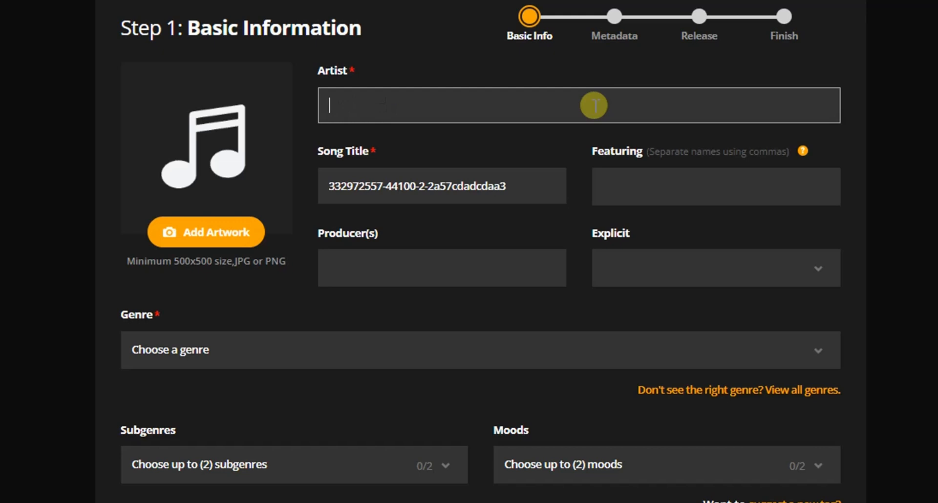
{"action": "type", "text": "zik"}
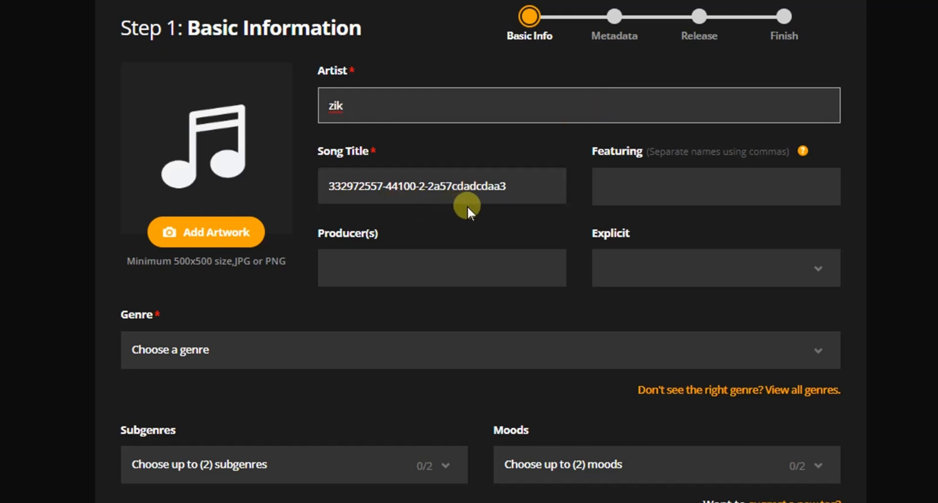
{"action": "left_click", "coordinate": [527, 186]}
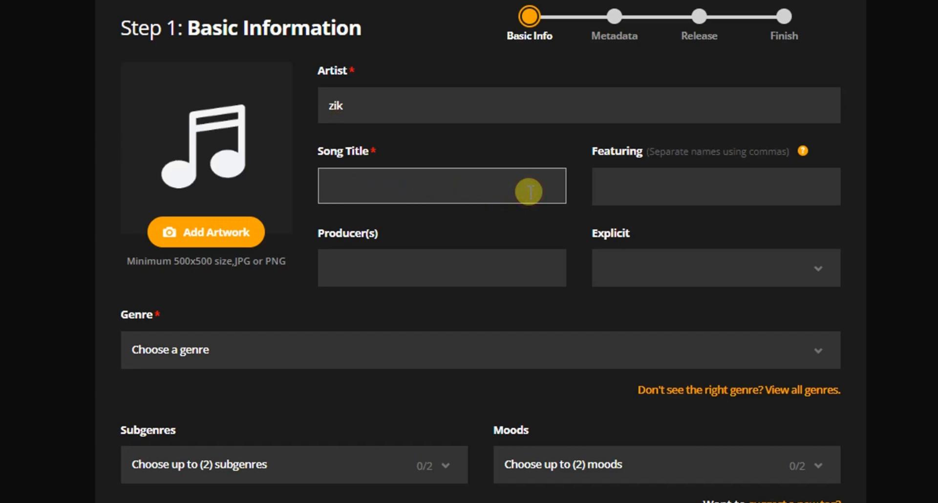
{"action": "type", "text": "love me"}
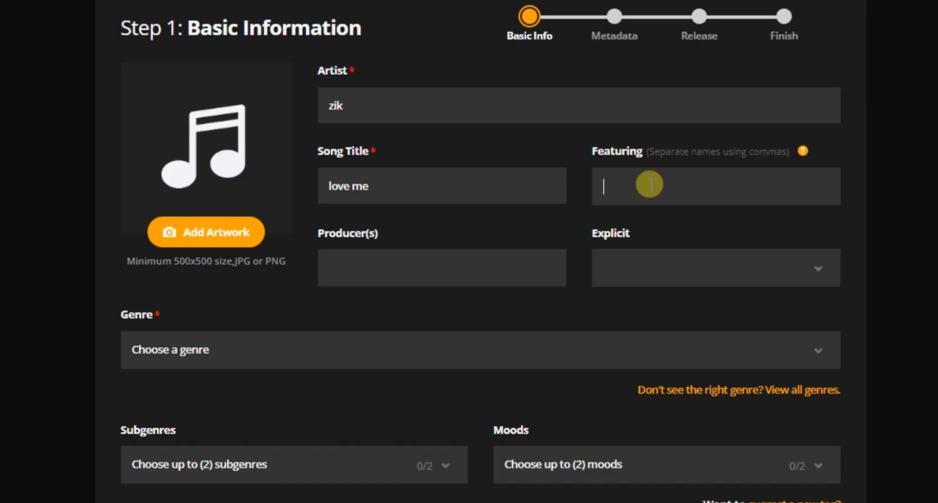
{"action": "type", "text": "uche"}
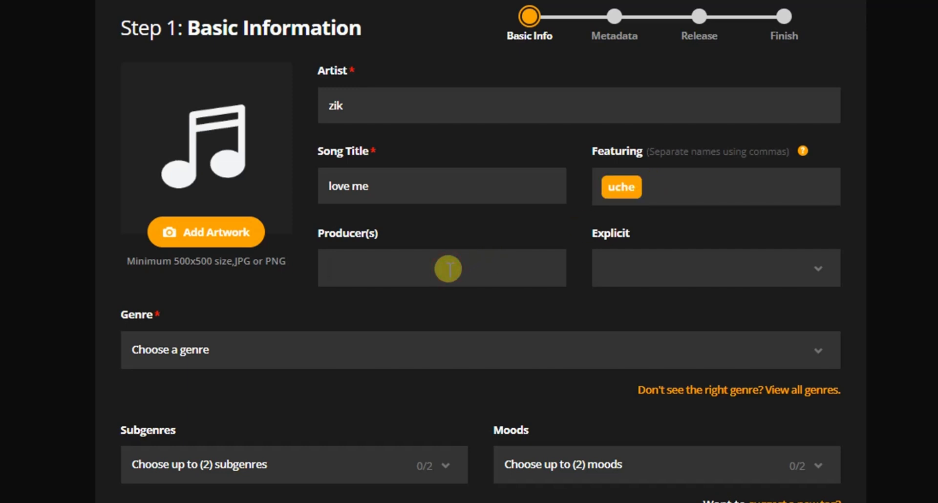
{"action": "type", "text": "i"}
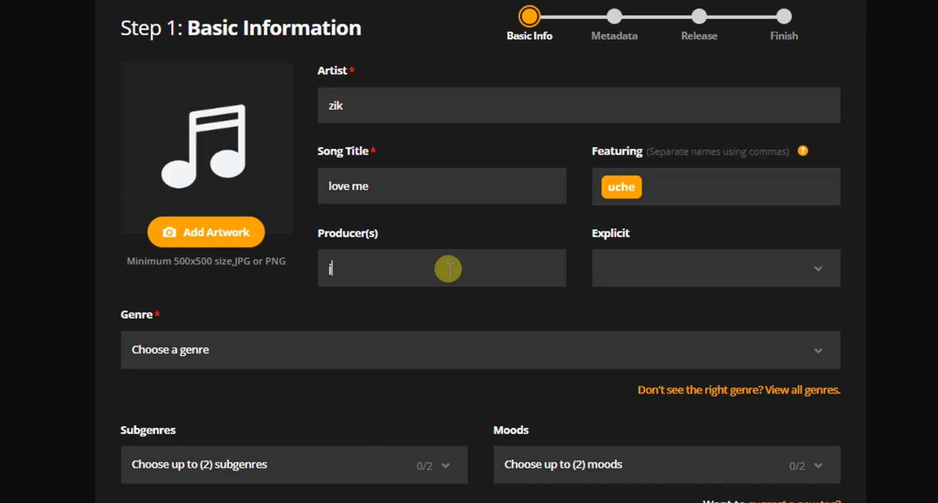
{"action": "type", "text": "swag"}
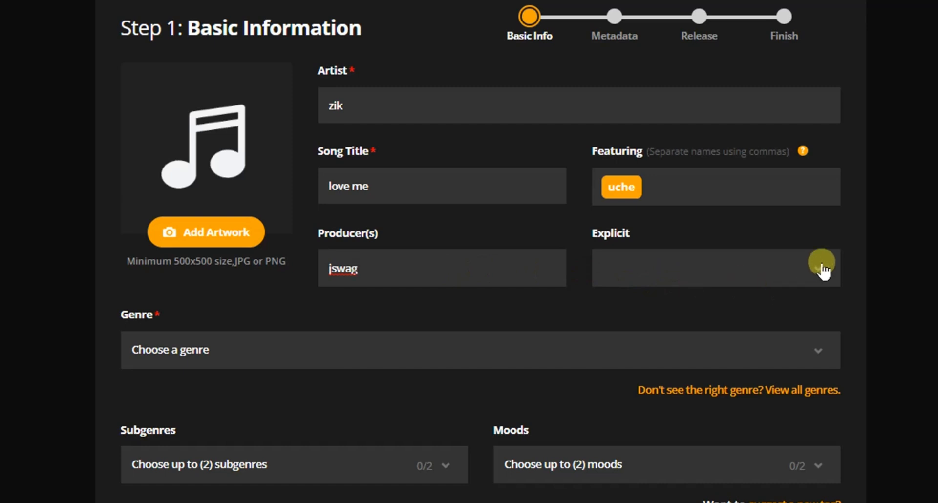
Mark the song Clean and choose Jazz/Blues as its genre
{"action": "left_click", "coordinate": [712, 268]}
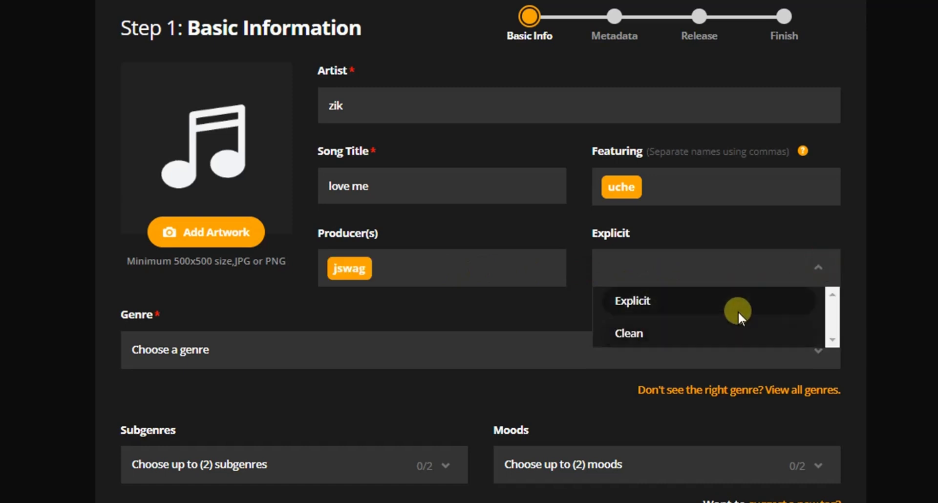
{"action": "mouse_move", "coordinate": [736, 308]}
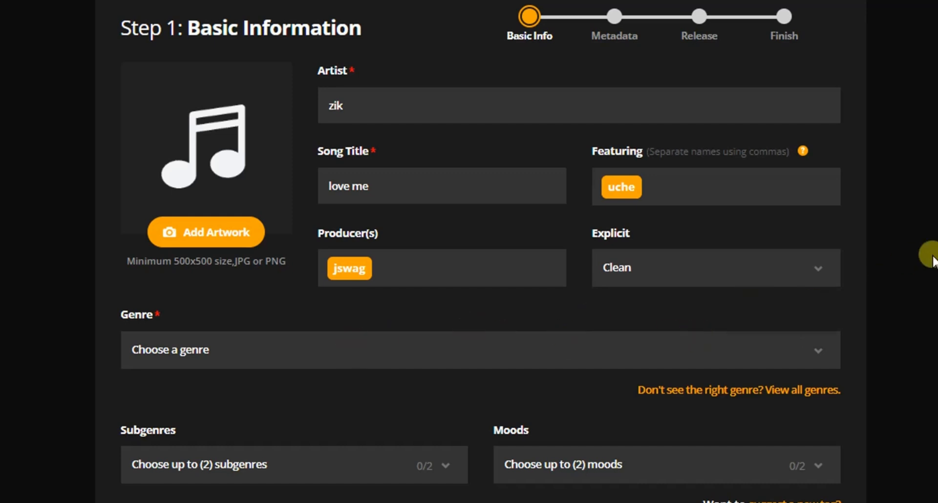
{"action": "scroll", "scroll_direction": "down", "scroll_amount": 3}
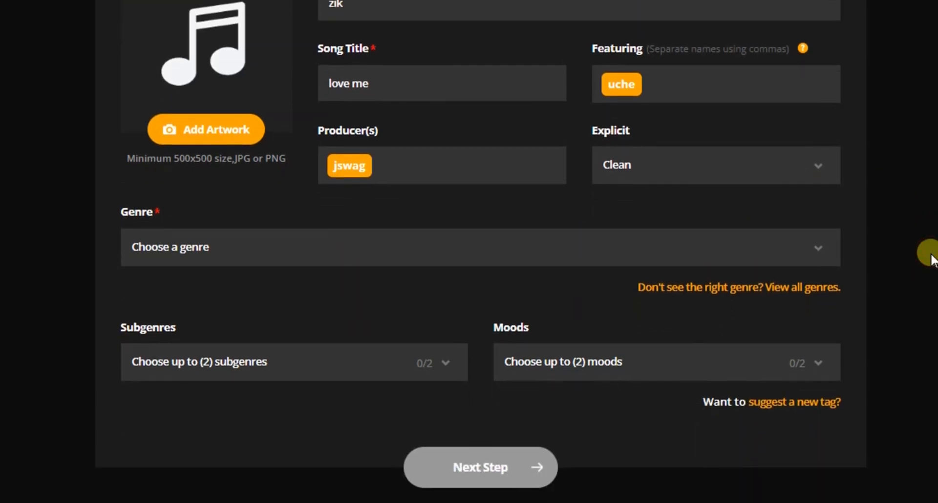
{"action": "left_click", "coordinate": [478, 247]}
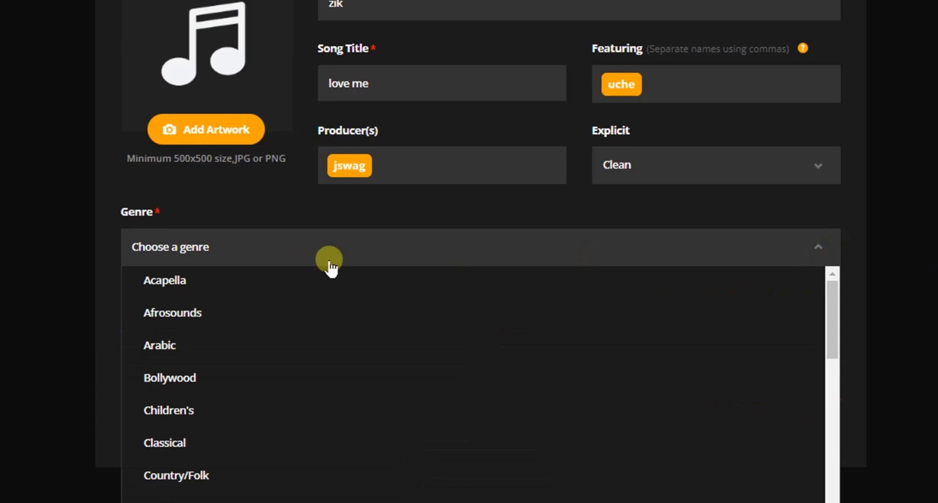
{"action": "mouse_move", "coordinate": [215, 443]}
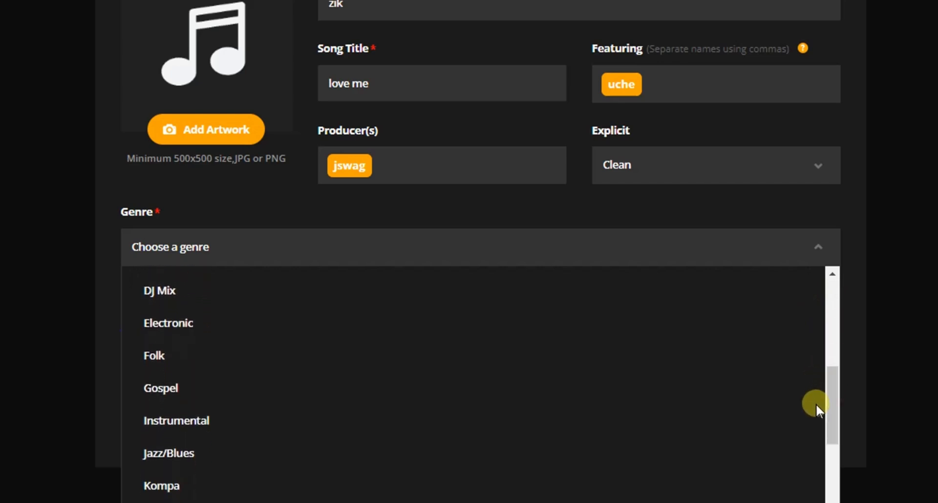
{"action": "left_click", "coordinate": [170, 453]}
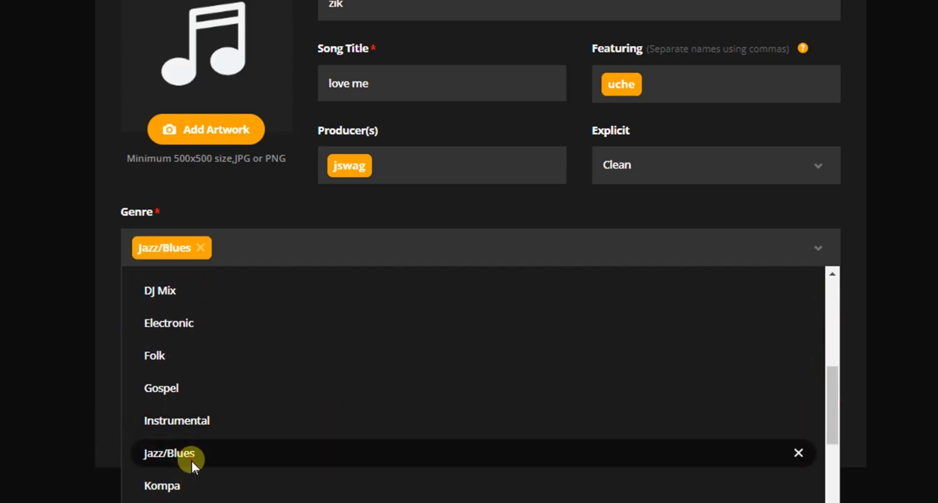
{"action": "left_click", "coordinate": [169, 453]}
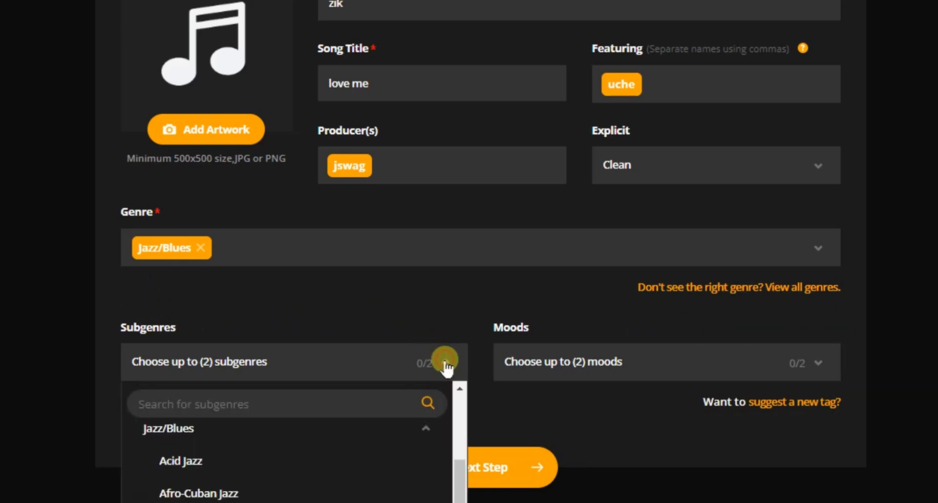
{"action": "mouse_move", "coordinate": [302, 475]}
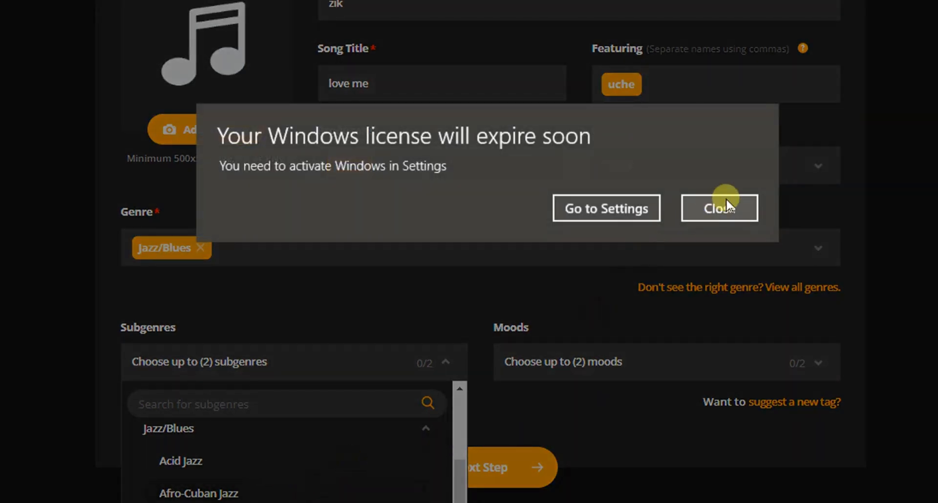
Pick Afro-Cuban Jazz as the subgenre, dismissing the Windows license notice
{"action": "left_click", "coordinate": [718, 208]}
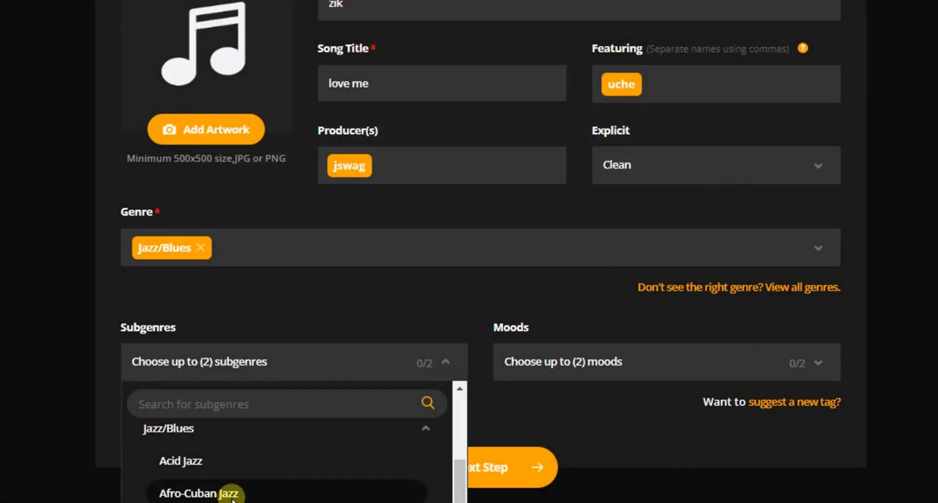
{"action": "left_click", "coordinate": [196, 494]}
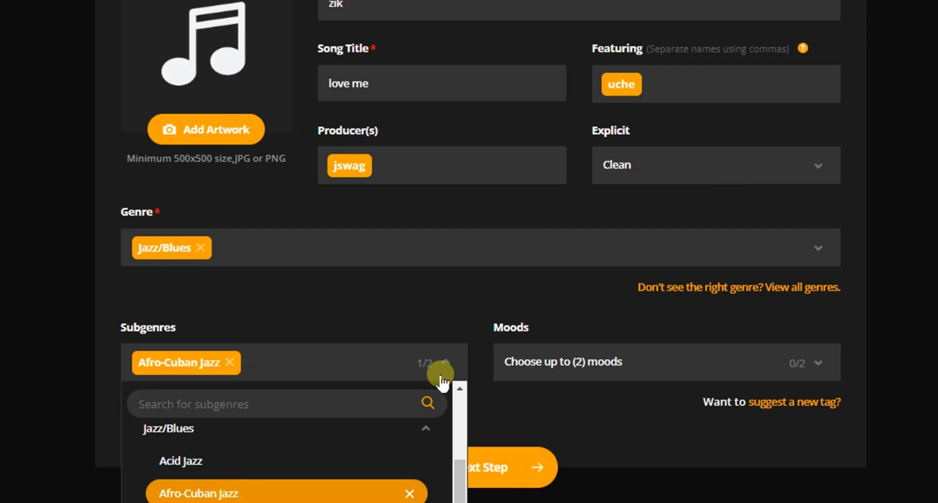
{"action": "left_click", "coordinate": [443, 362]}
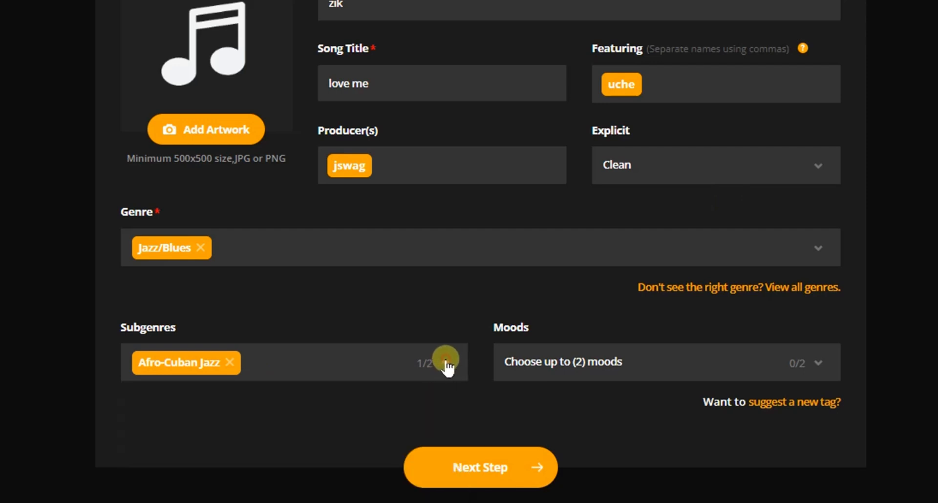
{"action": "mouse_move", "coordinate": [508, 336]}
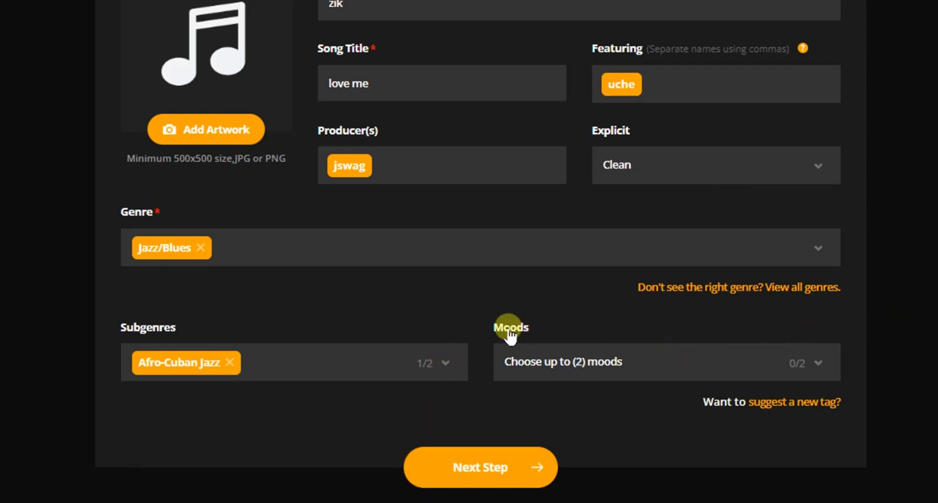
{"action": "mouse_move", "coordinate": [814, 365]}
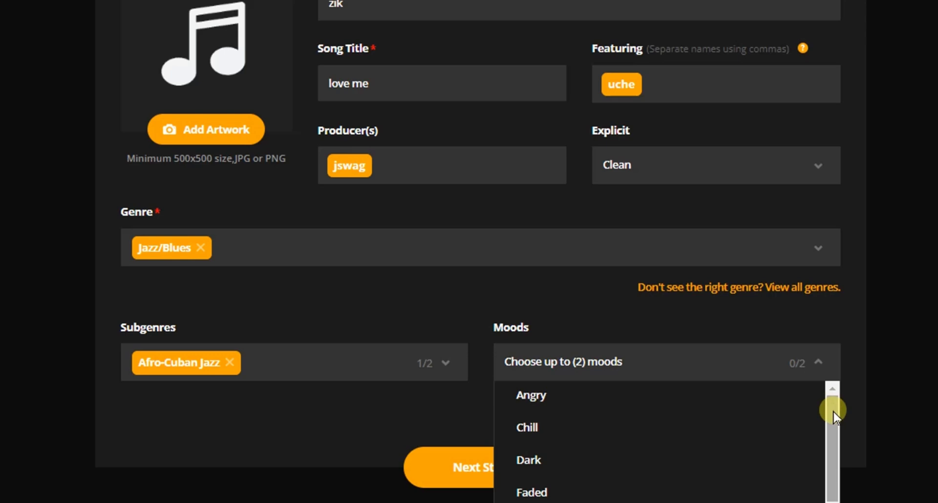
Choose Heartbreak as the song's mood
{"action": "scroll", "scroll_direction": "down", "scroll_amount": 3}
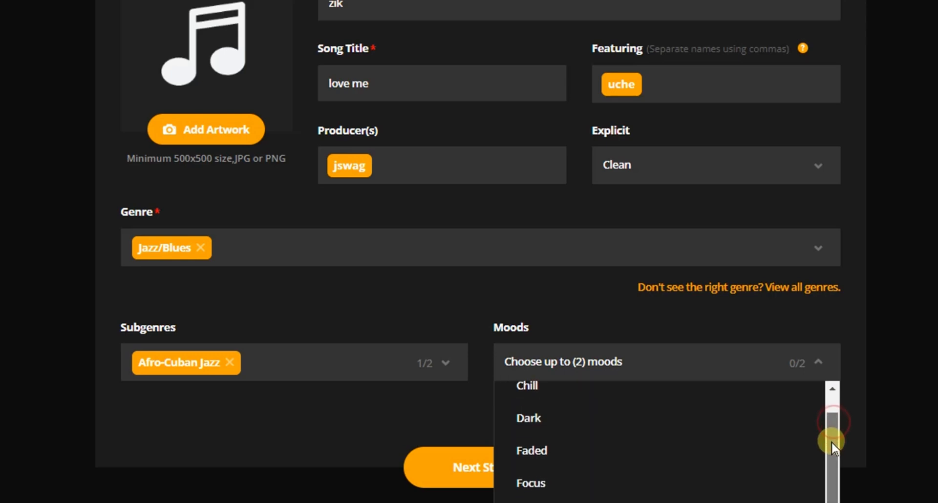
{"action": "scroll", "scroll_direction": "down", "scroll_amount": 3}
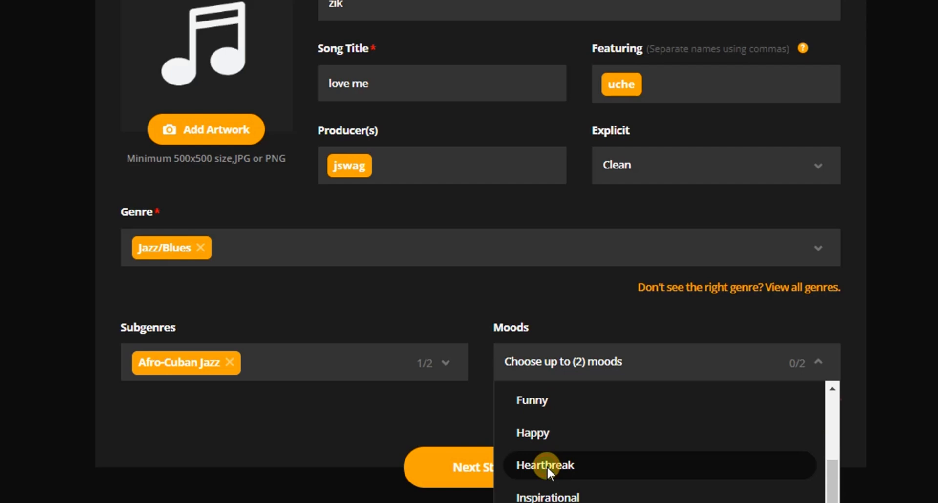
{"action": "left_click", "coordinate": [544, 465]}
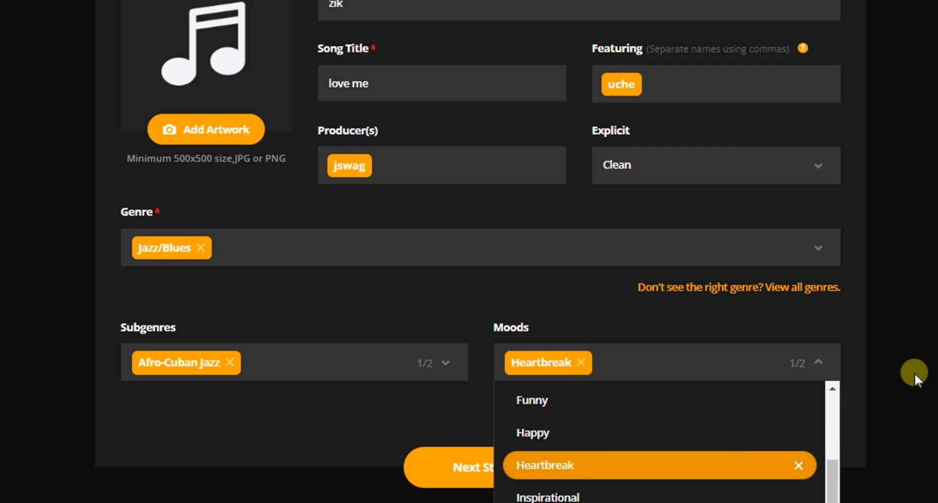
{"action": "mouse_move", "coordinate": [822, 365]}
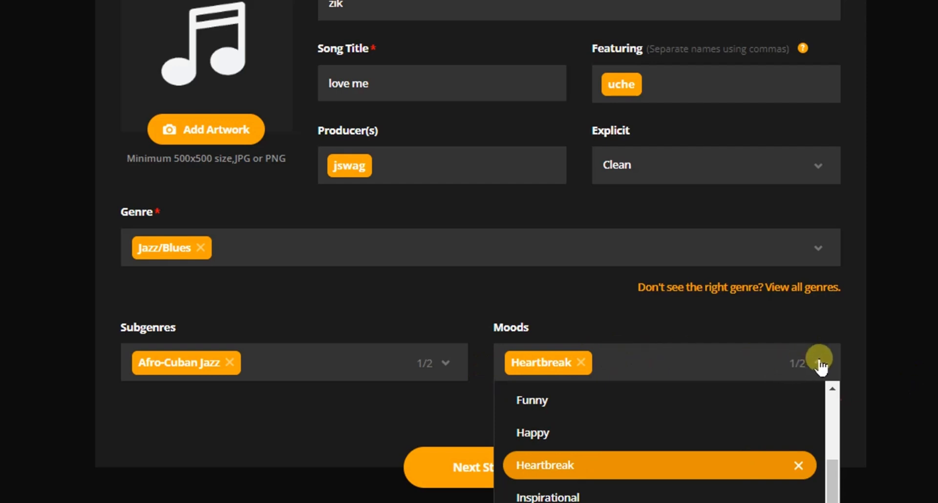
{"action": "left_click", "coordinate": [820, 364]}
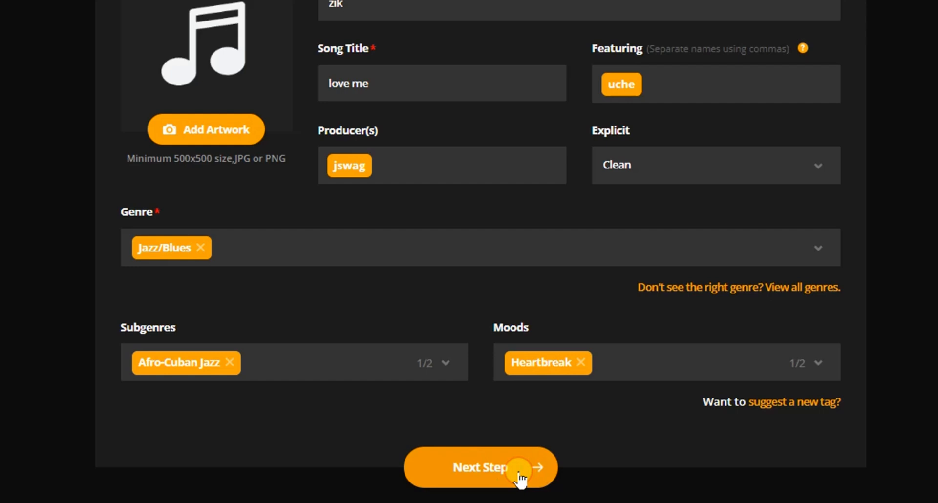
Continue to the metadata step and write the caption 'enjoy my new song!!!'
{"action": "left_click", "coordinate": [478, 467]}
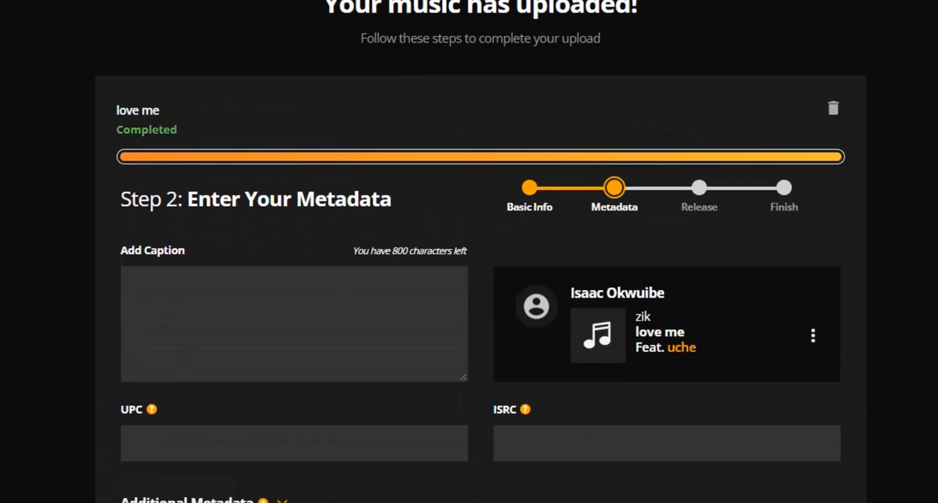
{"action": "scroll", "scroll_direction": "down", "scroll_amount": 3}
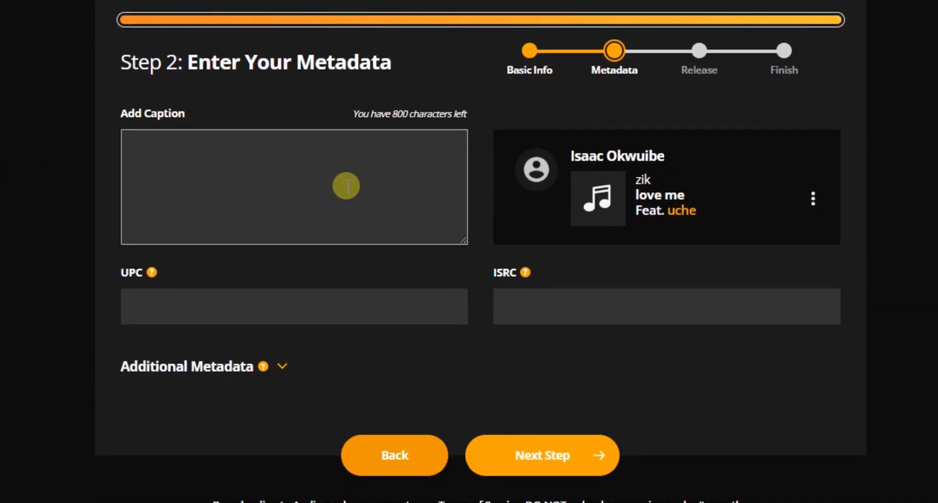
{"action": "mouse_move", "coordinate": [295, 177]}
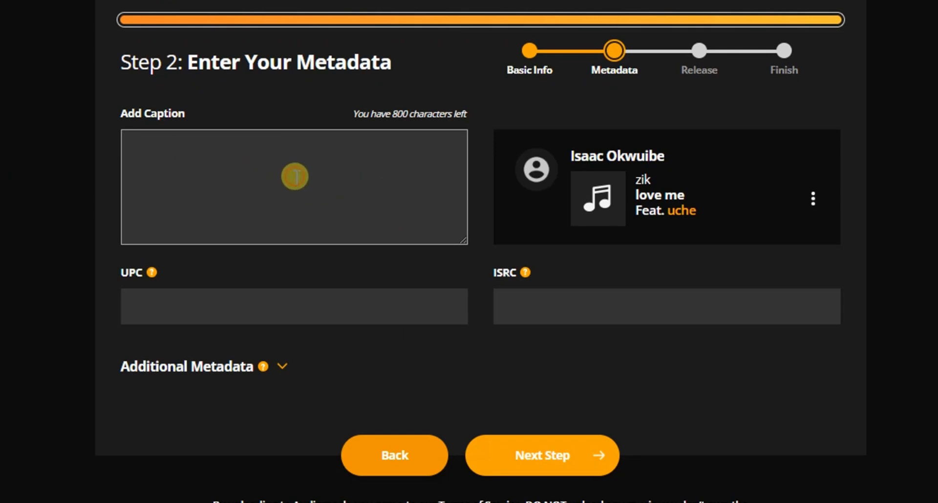
{"action": "type", "text": "enjoy my"}
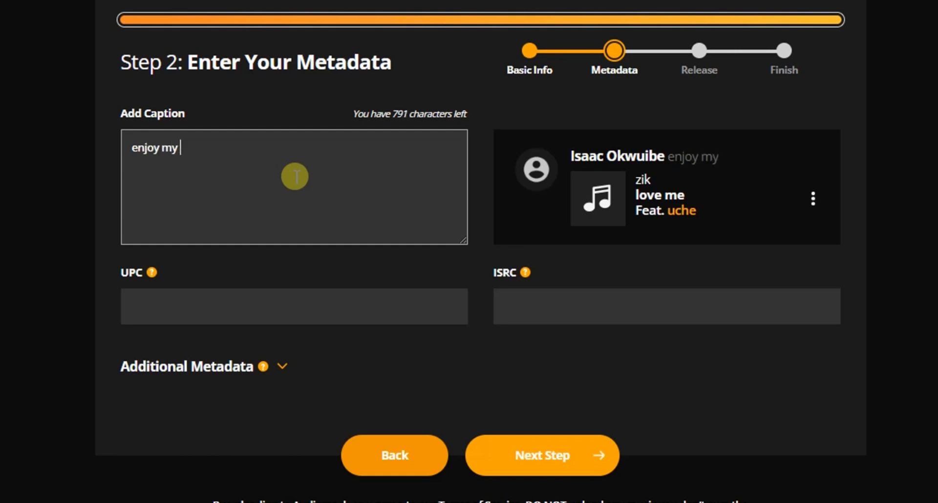
{"action": "type", "text": "new"}
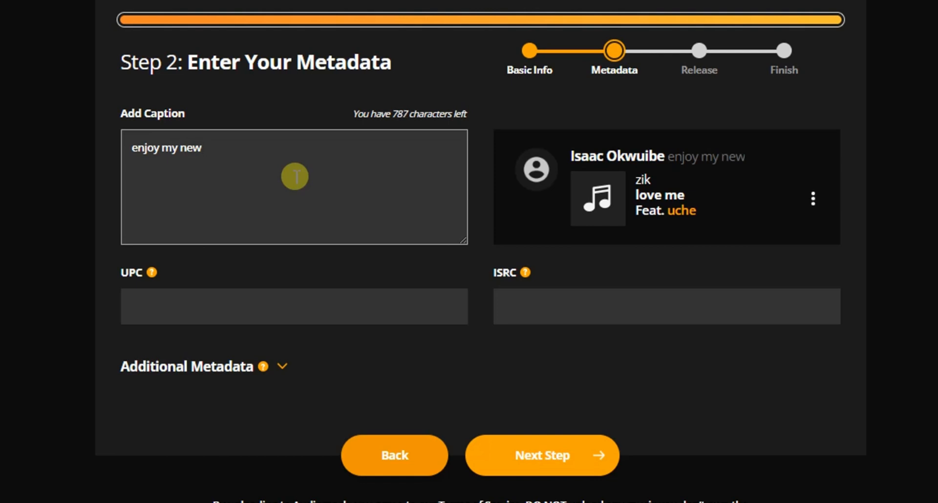
{"action": "type", "text": "song"}
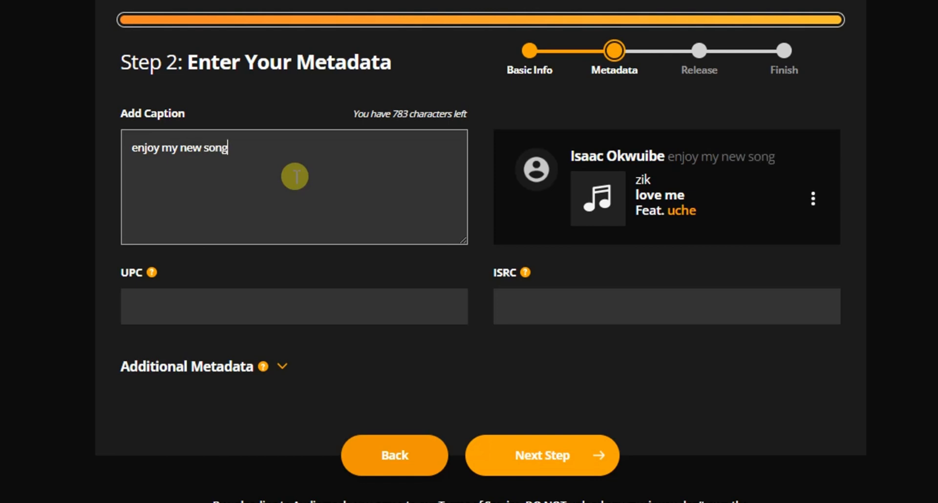
{"action": "type", "text": "!!!"}
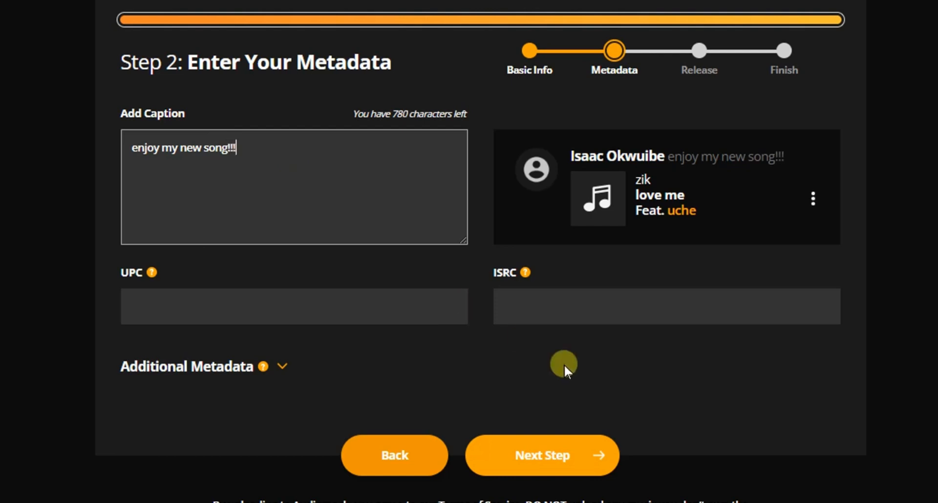
{"action": "mouse_move", "coordinate": [473, 461]}
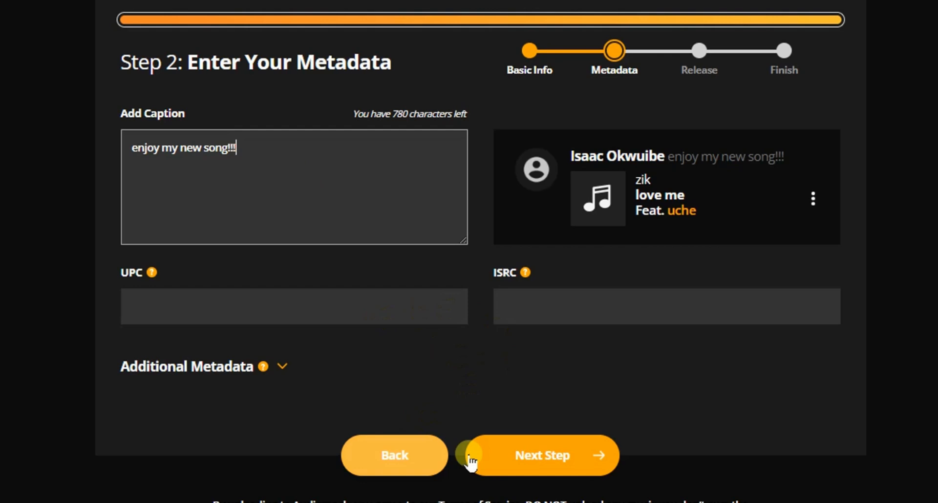
Finish the upload as a public release so the love me song link appears
{"action": "left_click", "coordinate": [540, 456]}
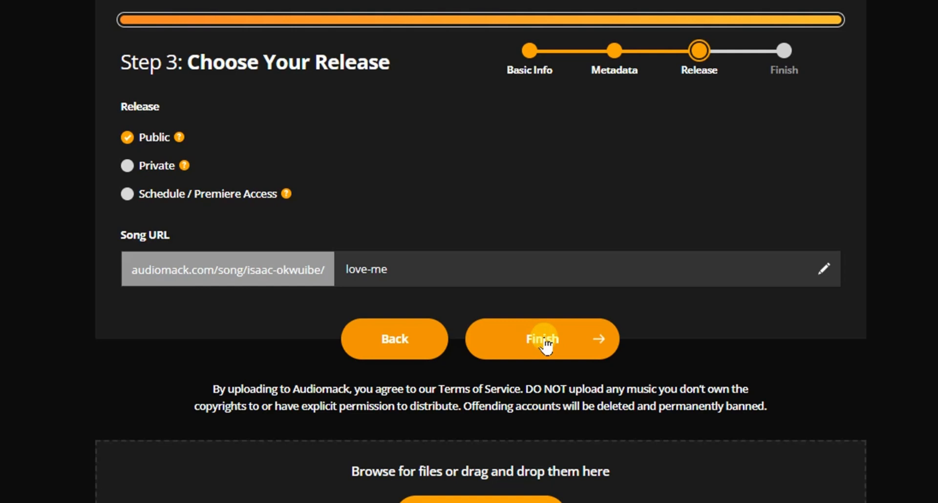
{"action": "left_click", "coordinate": [541, 339]}
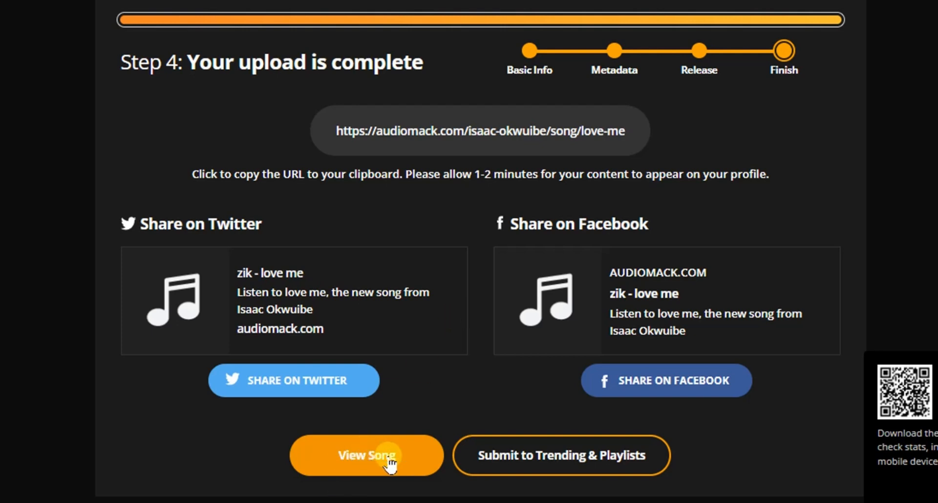
Go from the finished-upload page to the new song's page via View Song
{"action": "left_click", "coordinate": [365, 455]}
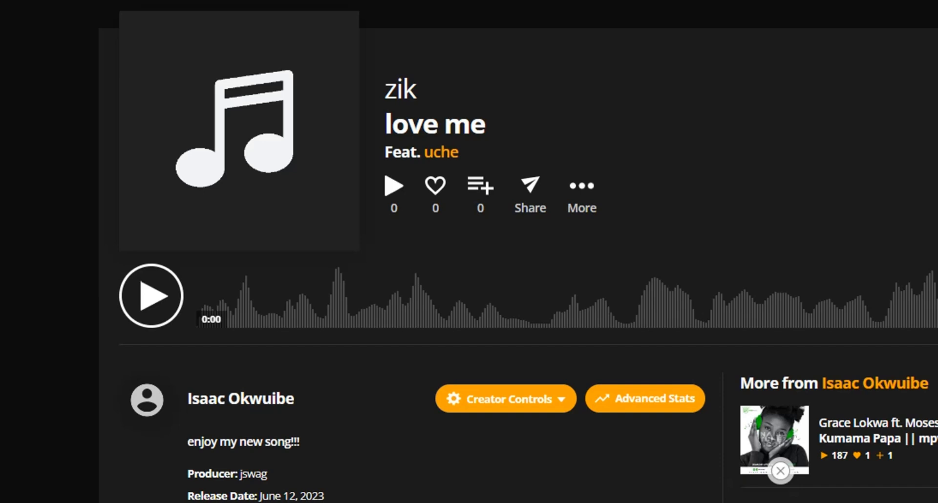
Review the live 'love me' page showing producer jswag and Jazz/Blues, Afro-Cuban Jazz, Heartbreak tags
{"action": "scroll", "scroll_direction": "down", "scroll_amount": 3}
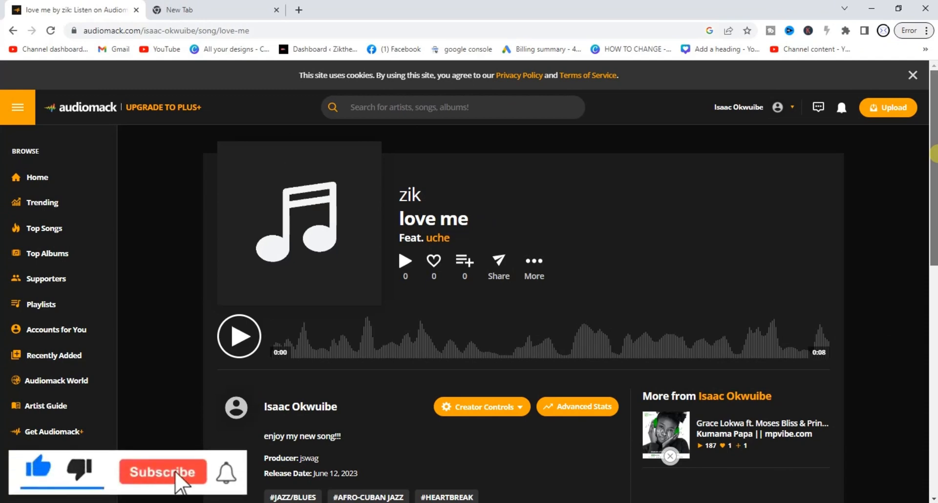
{"action": "left_click", "coordinate": [162, 473]}
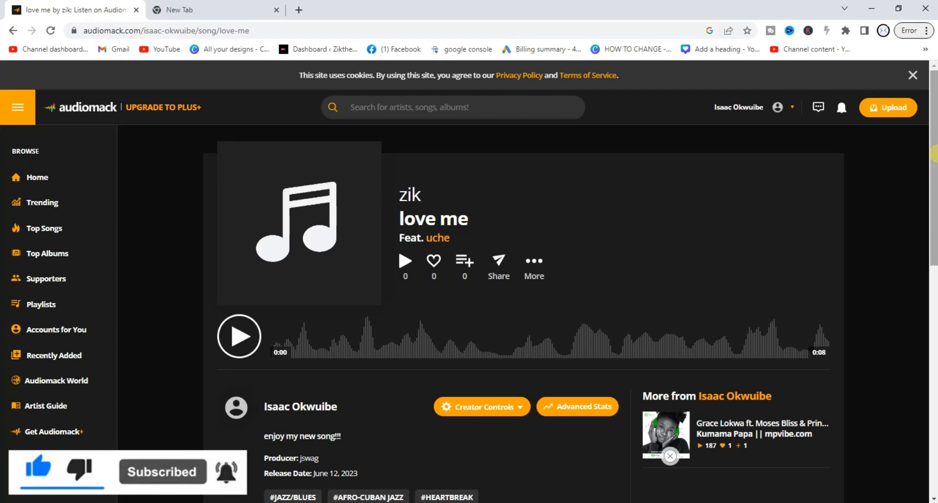
{"action": "mouse_move", "coordinate": [931, 153]}
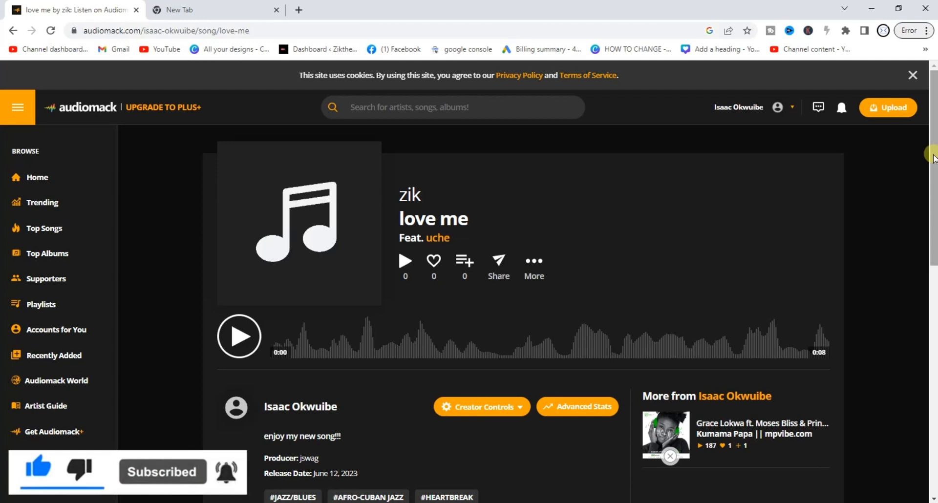